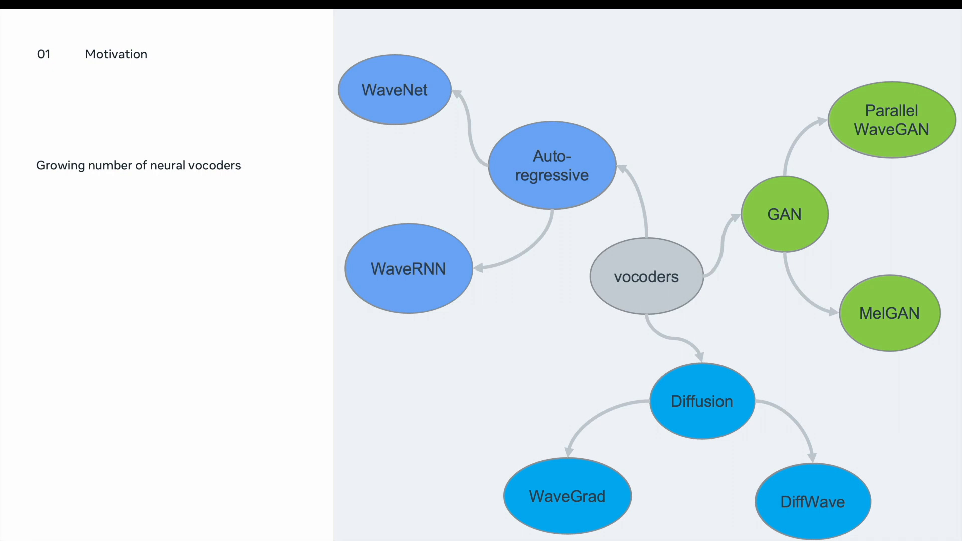
{"action": "key", "text": "Right"}
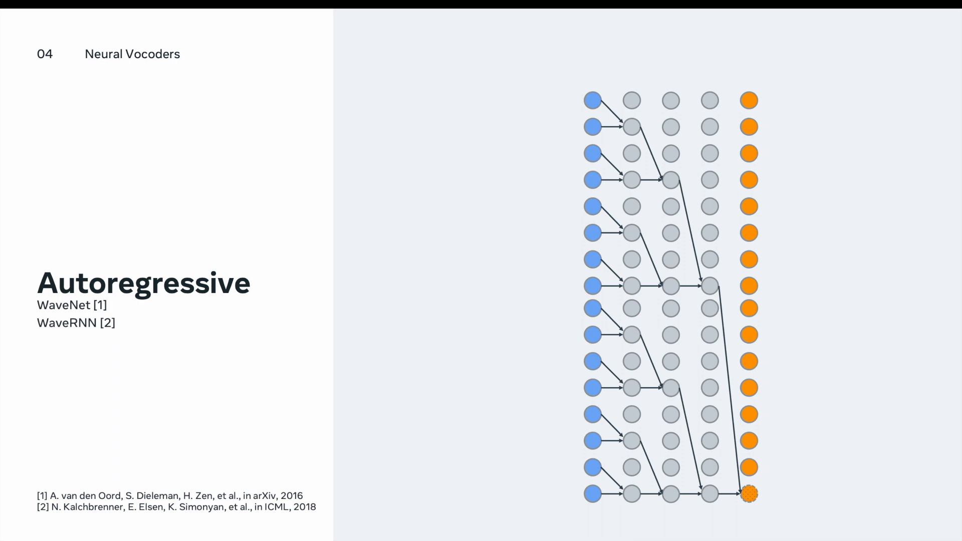
{"action": "key", "text": "Right"}
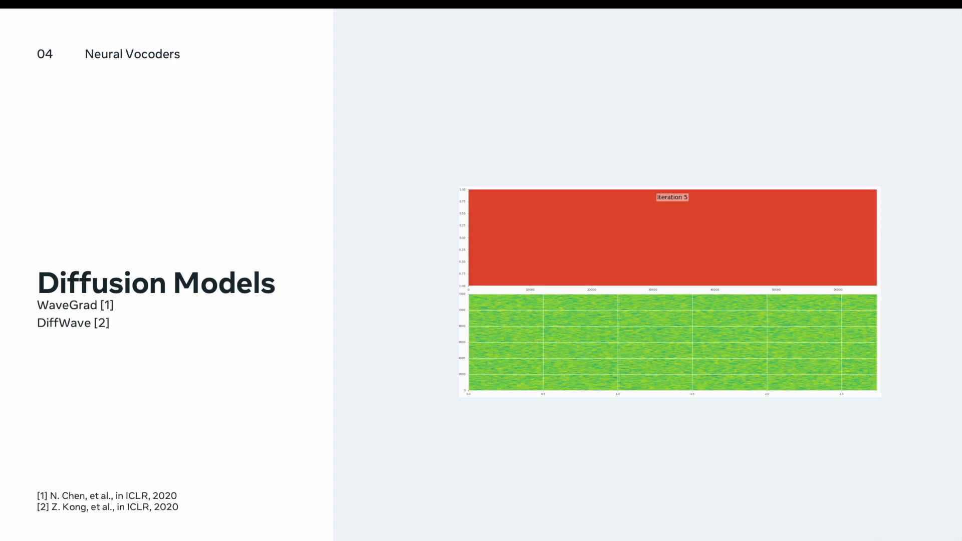
{"action": "key", "text": "Right"}
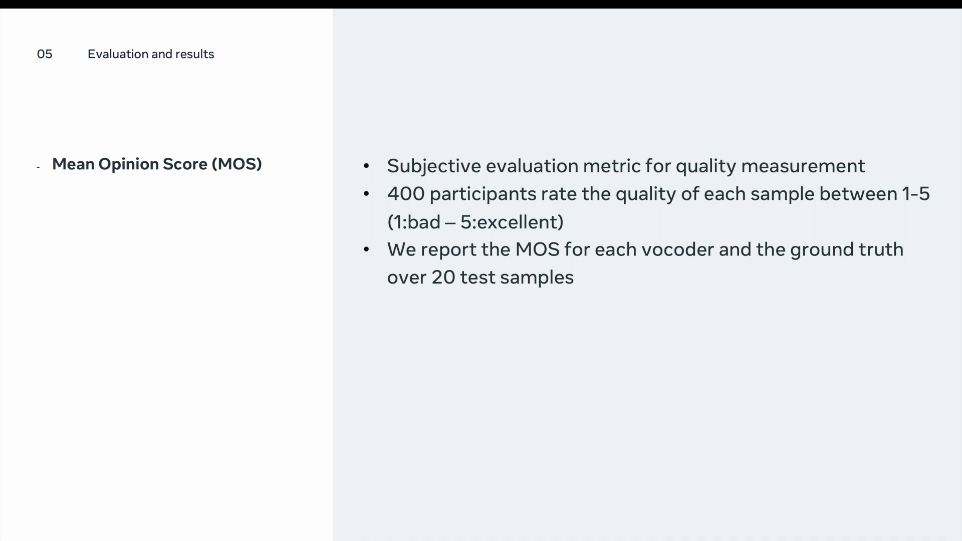
{"action": "key", "text": "right"}
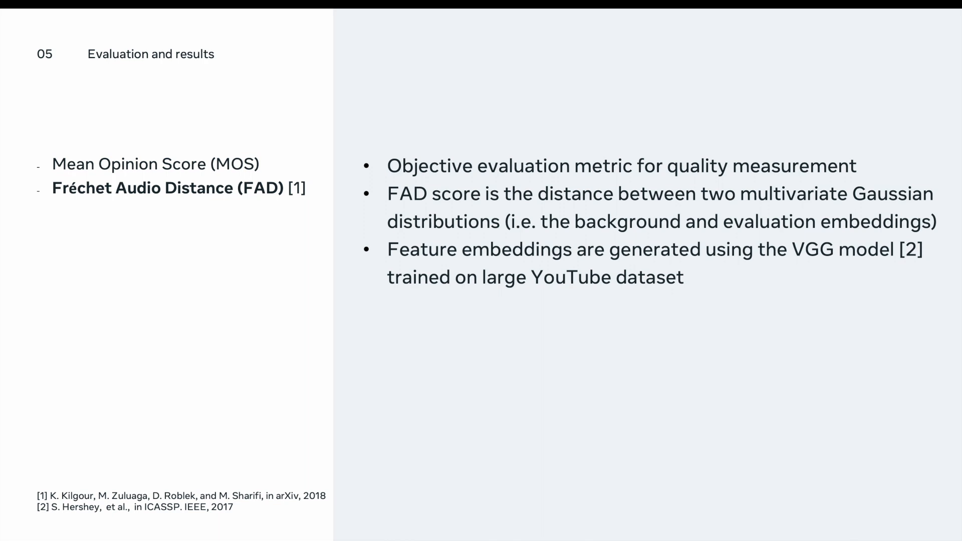
{"action": "key", "text": "Right"}
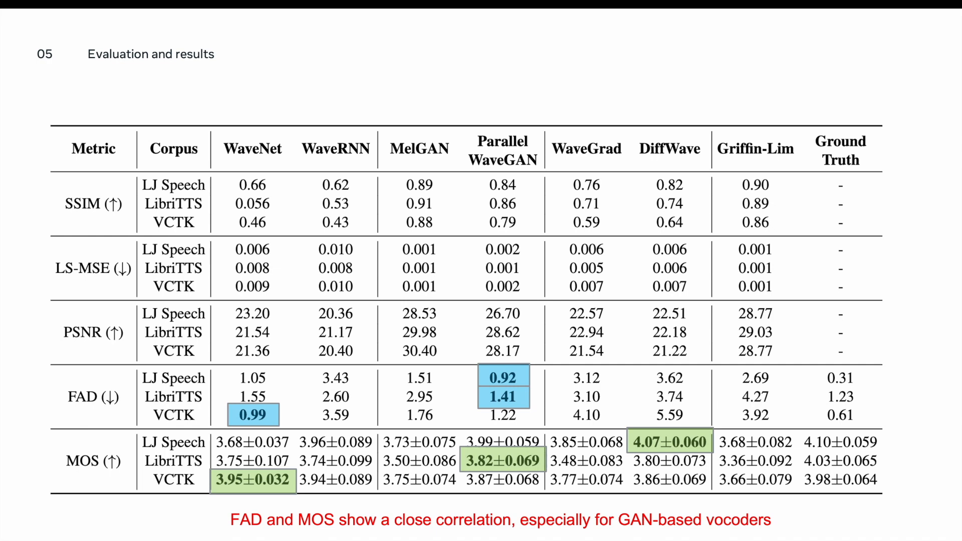
{"action": "key", "text": "Right"}
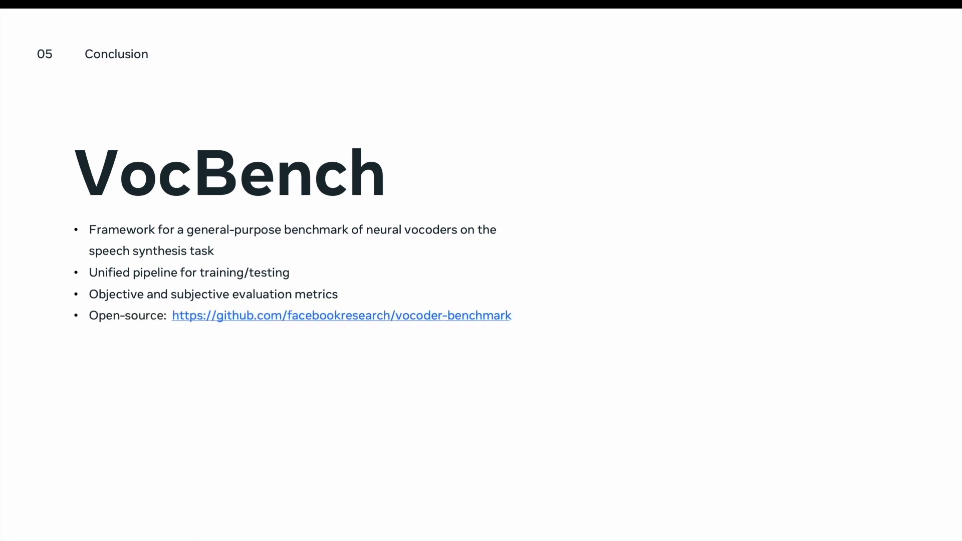